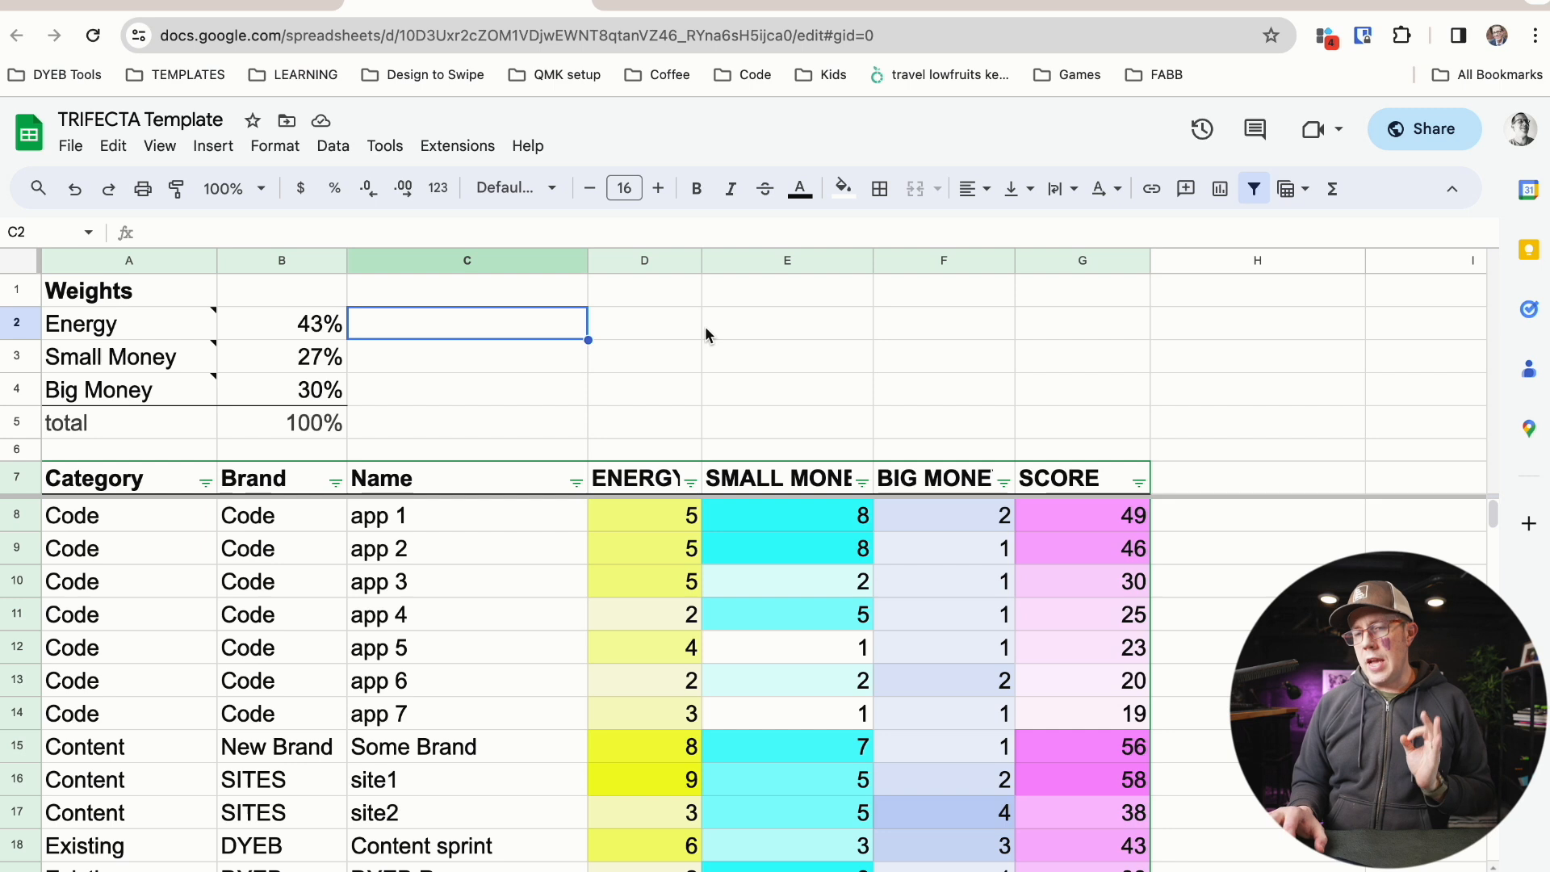
pyautogui.moveTo(125, 354)
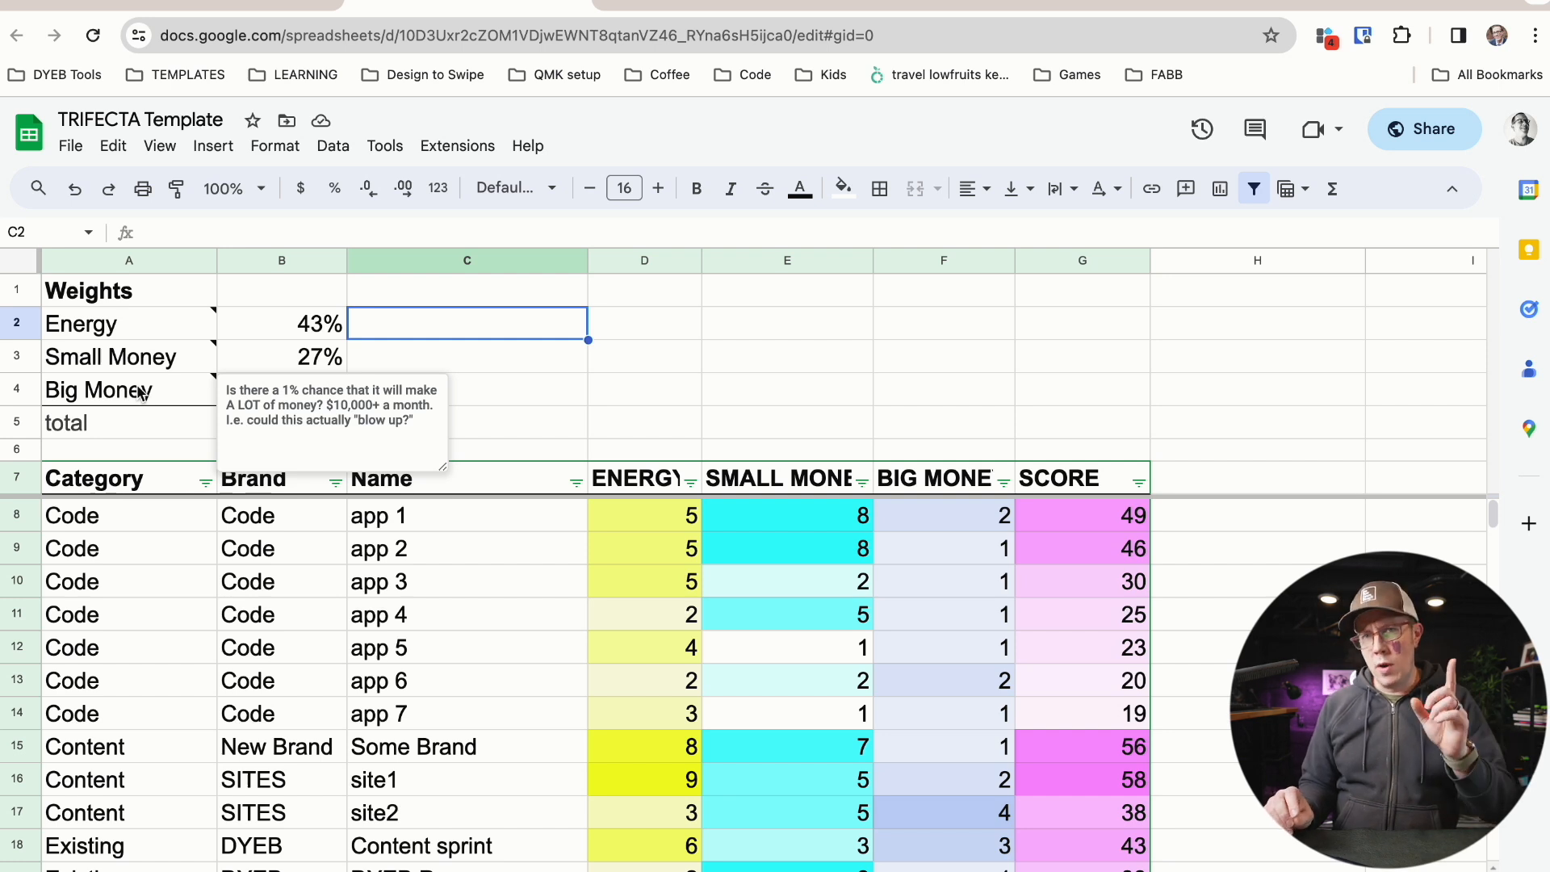
pyautogui.click(786, 355)
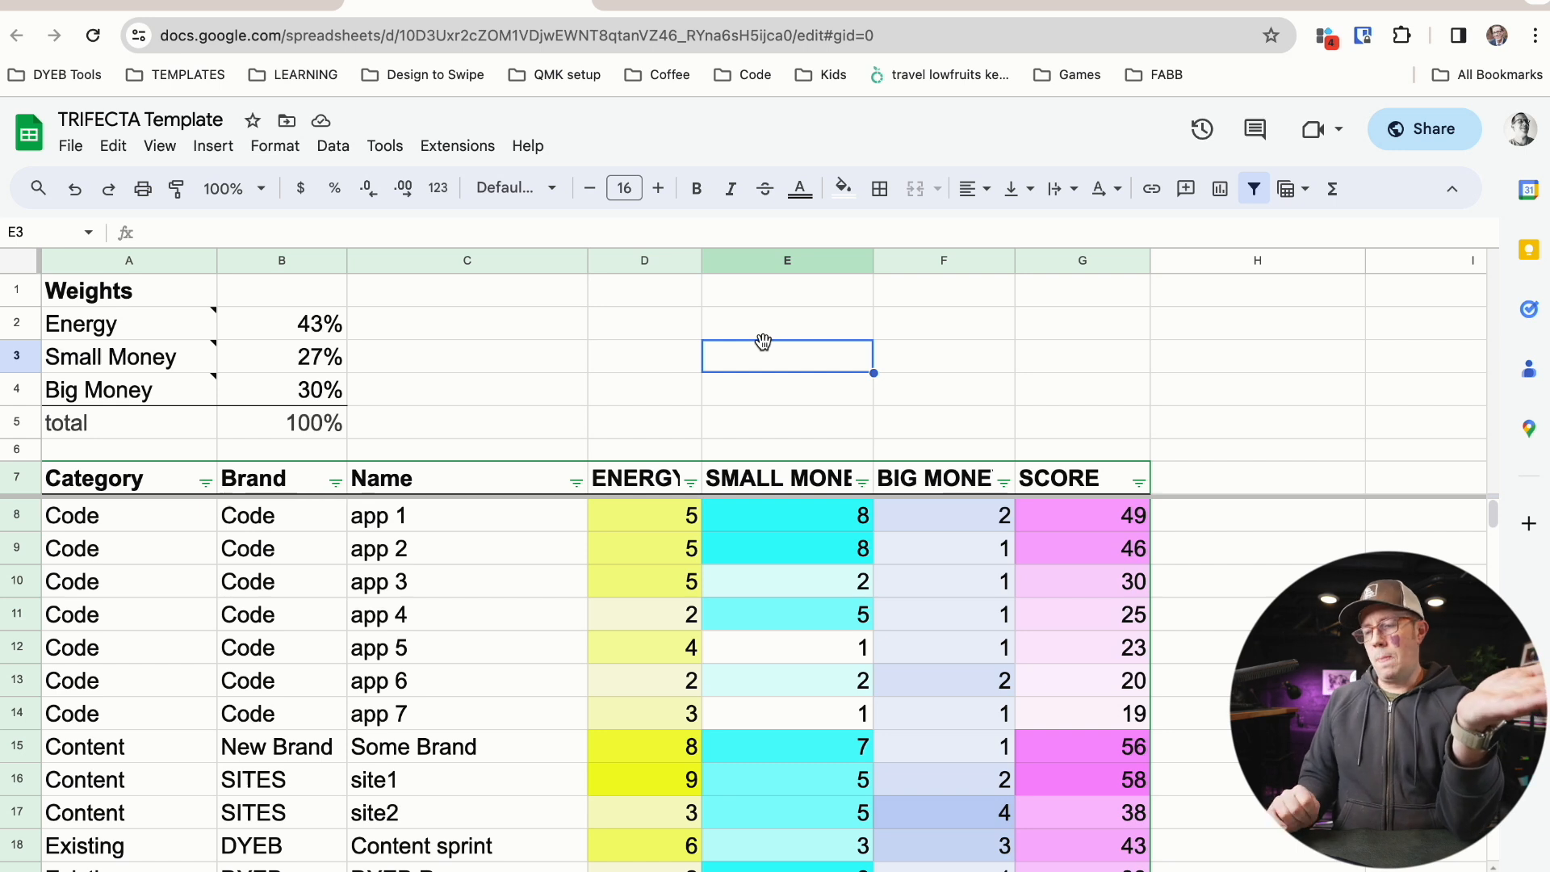
pyautogui.moveTo(574, 329)
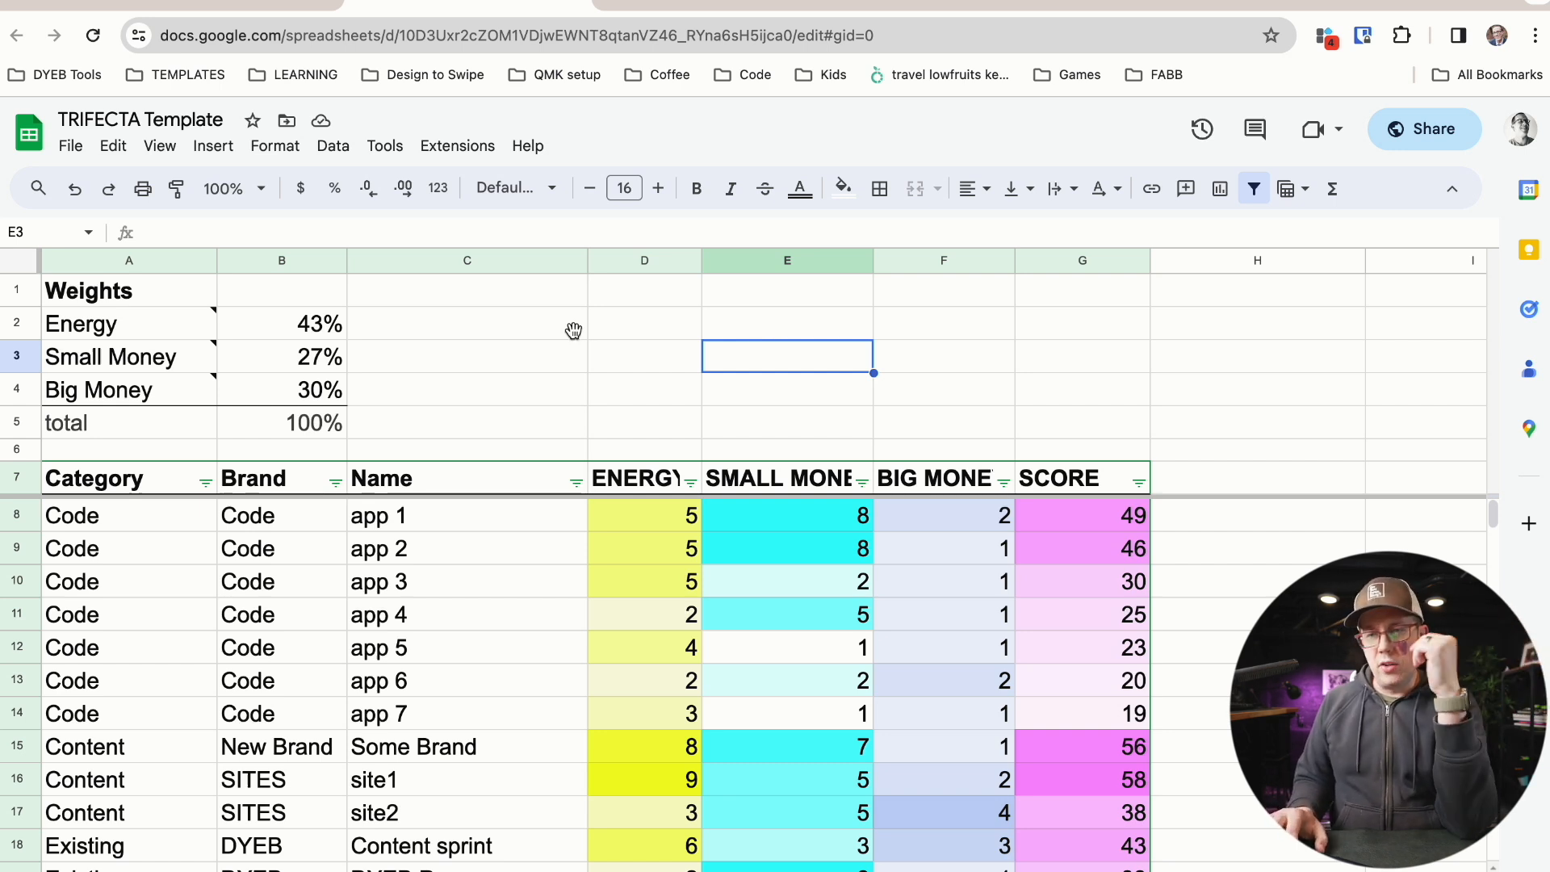
pyautogui.moveTo(552, 331)
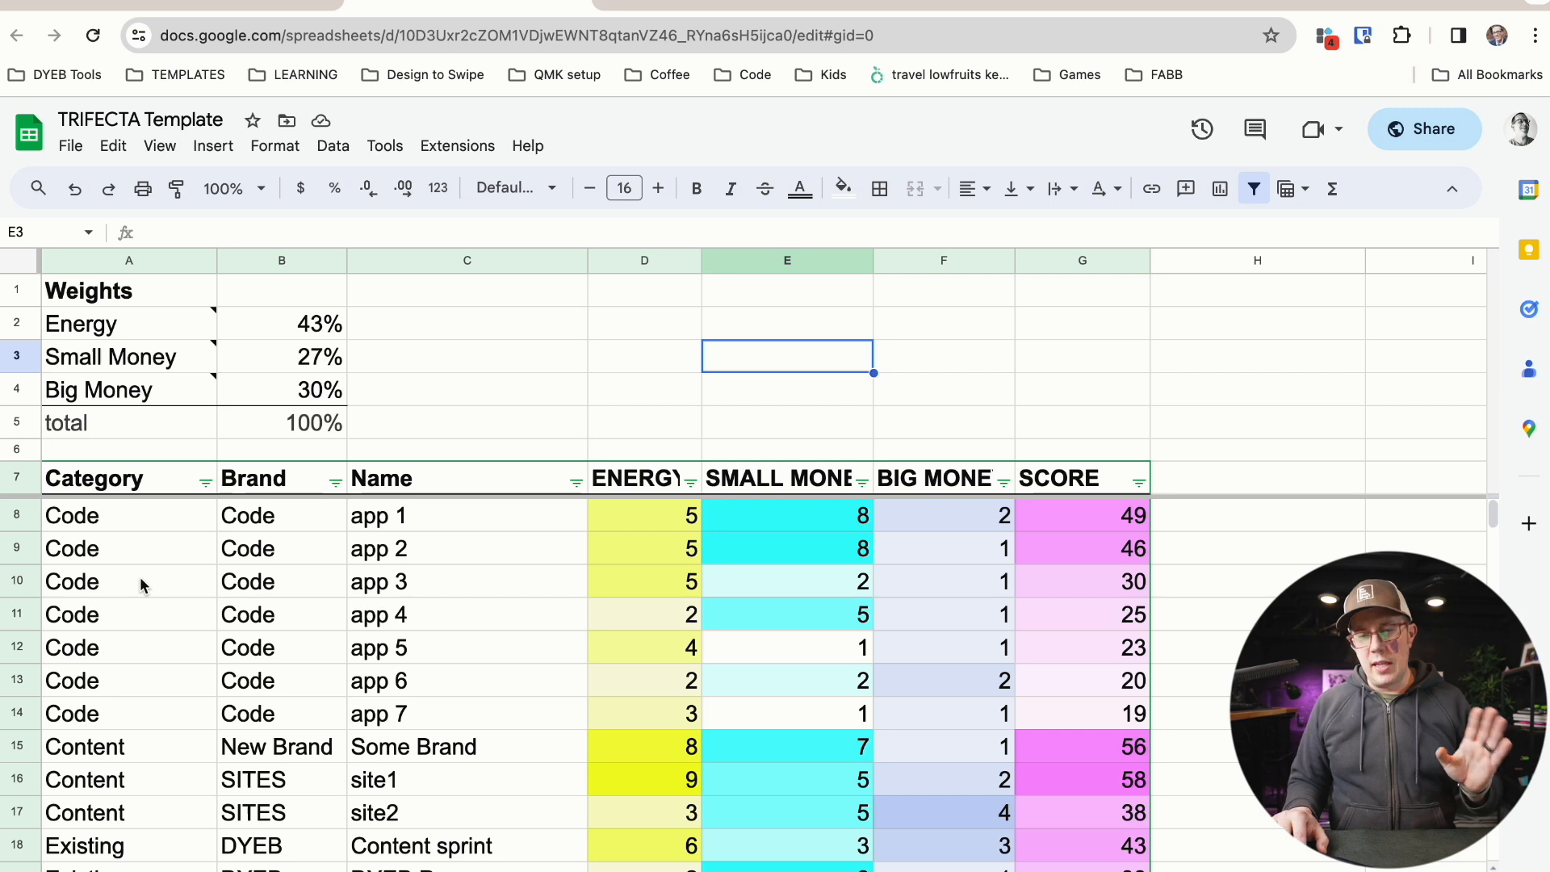
pyautogui.scroll(-3)
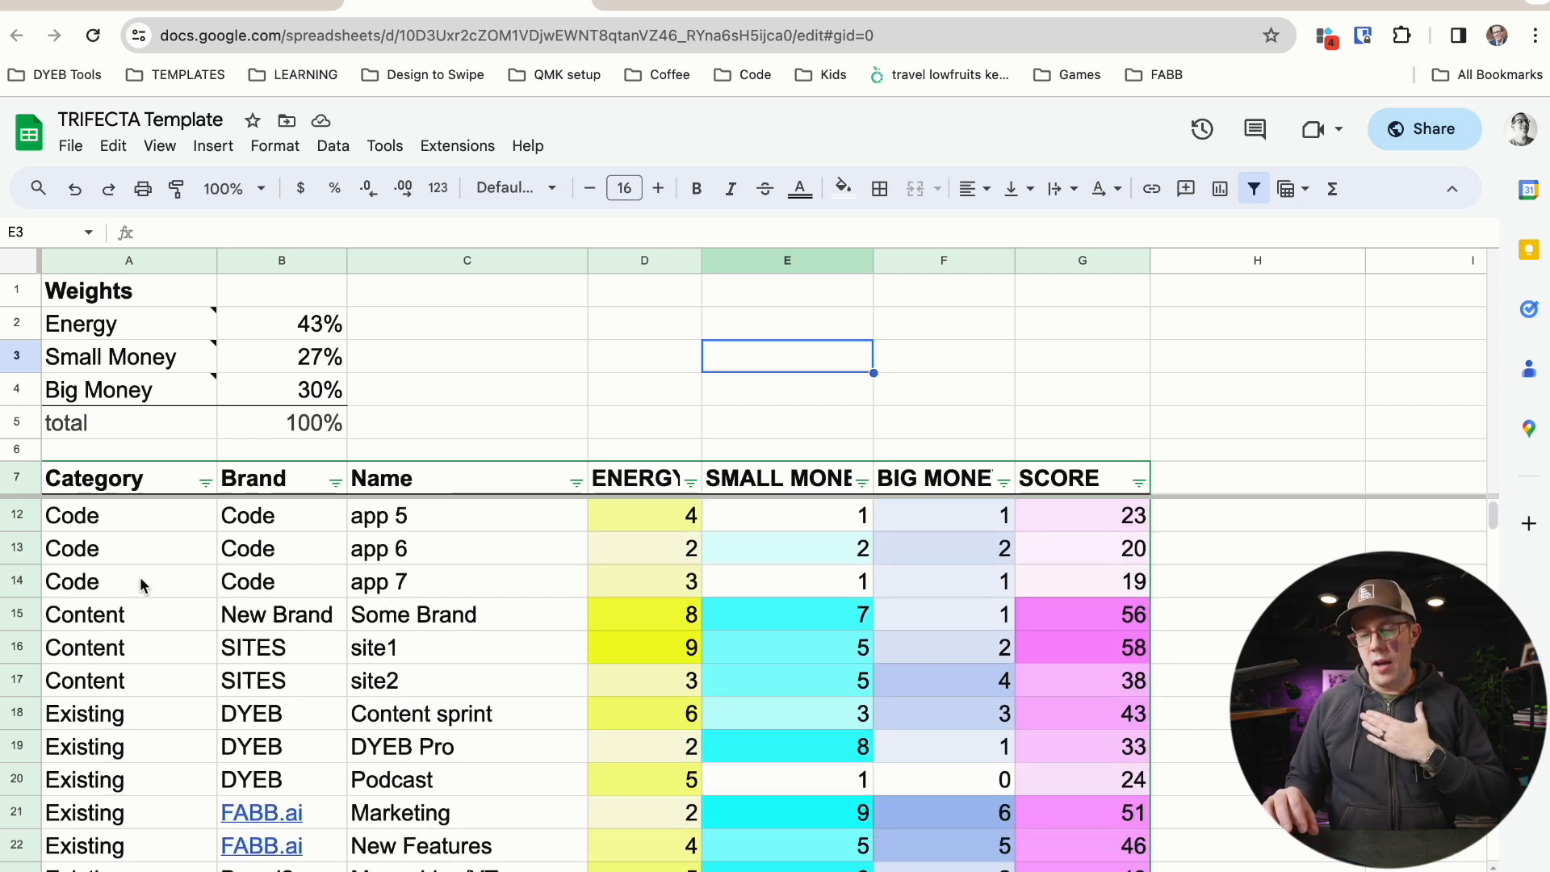
pyautogui.scroll(3)
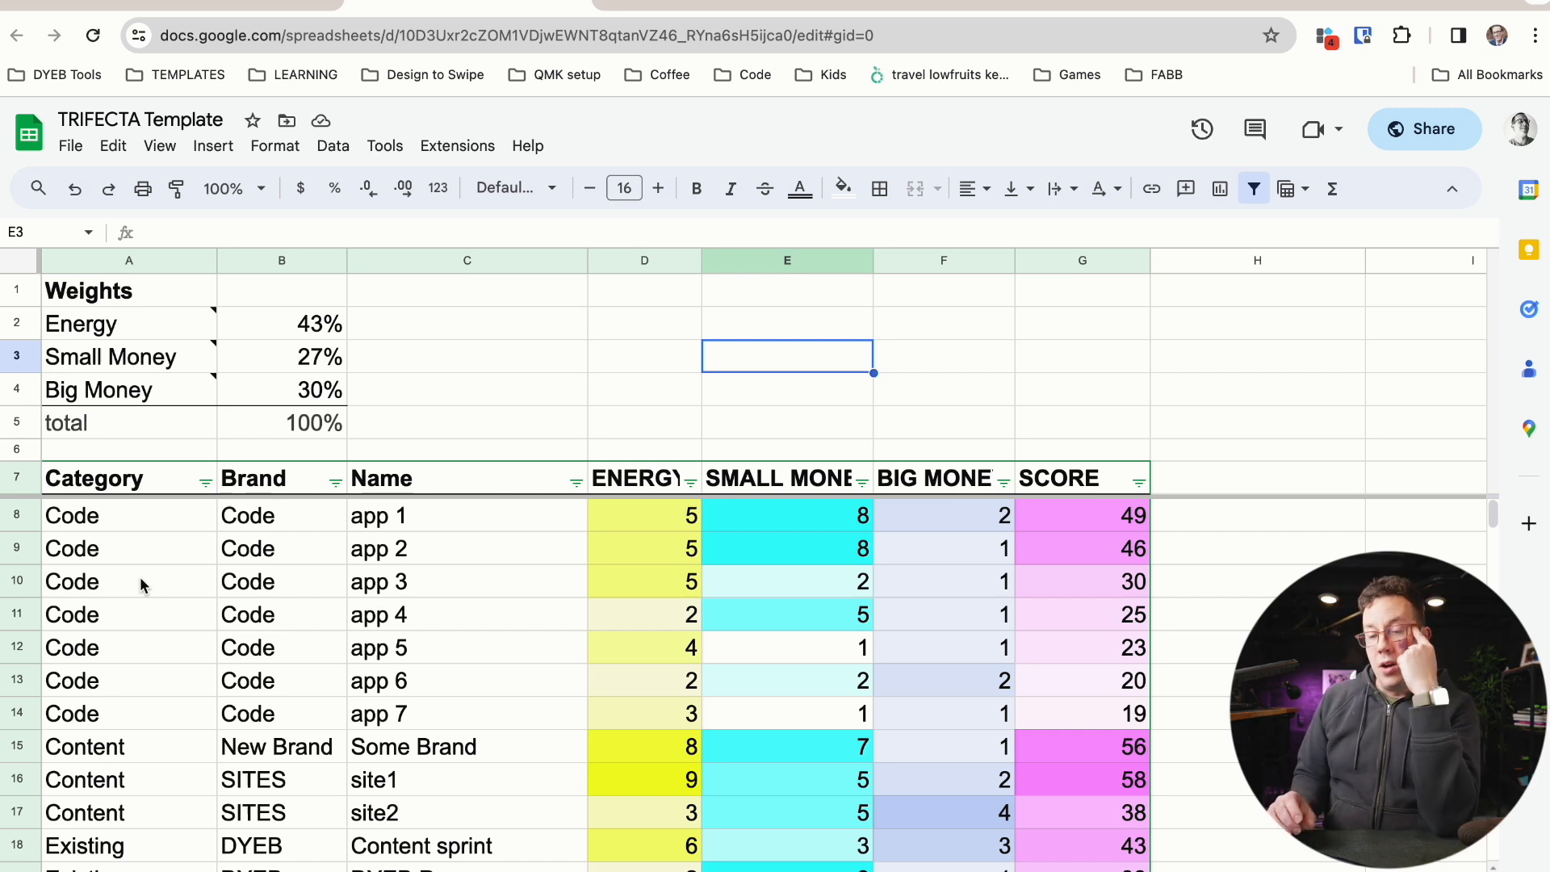
pyautogui.scroll(-3)
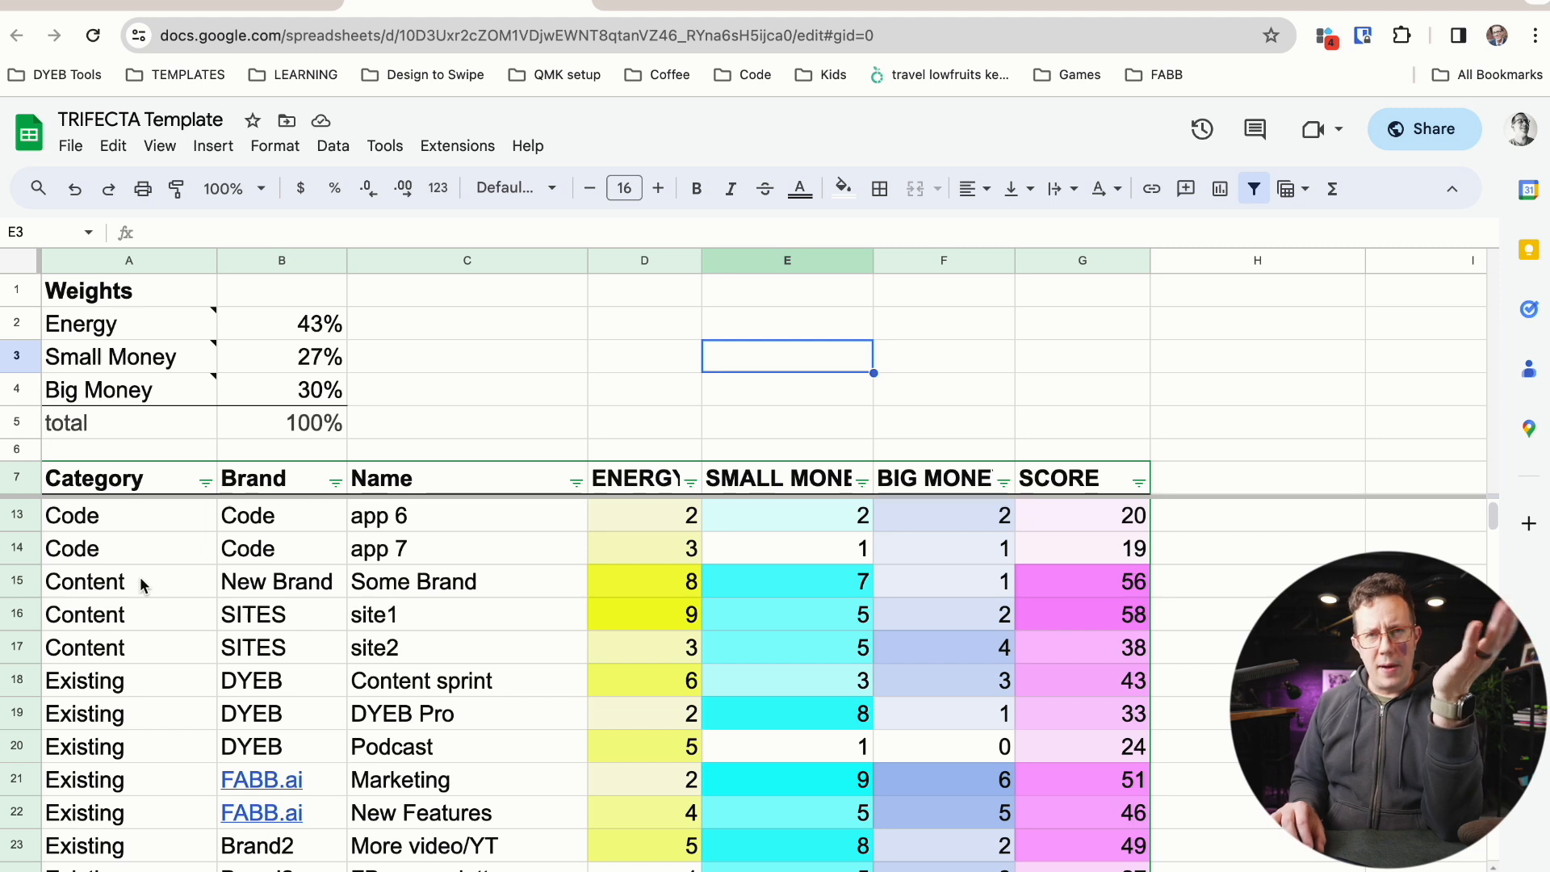
pyautogui.scroll(3)
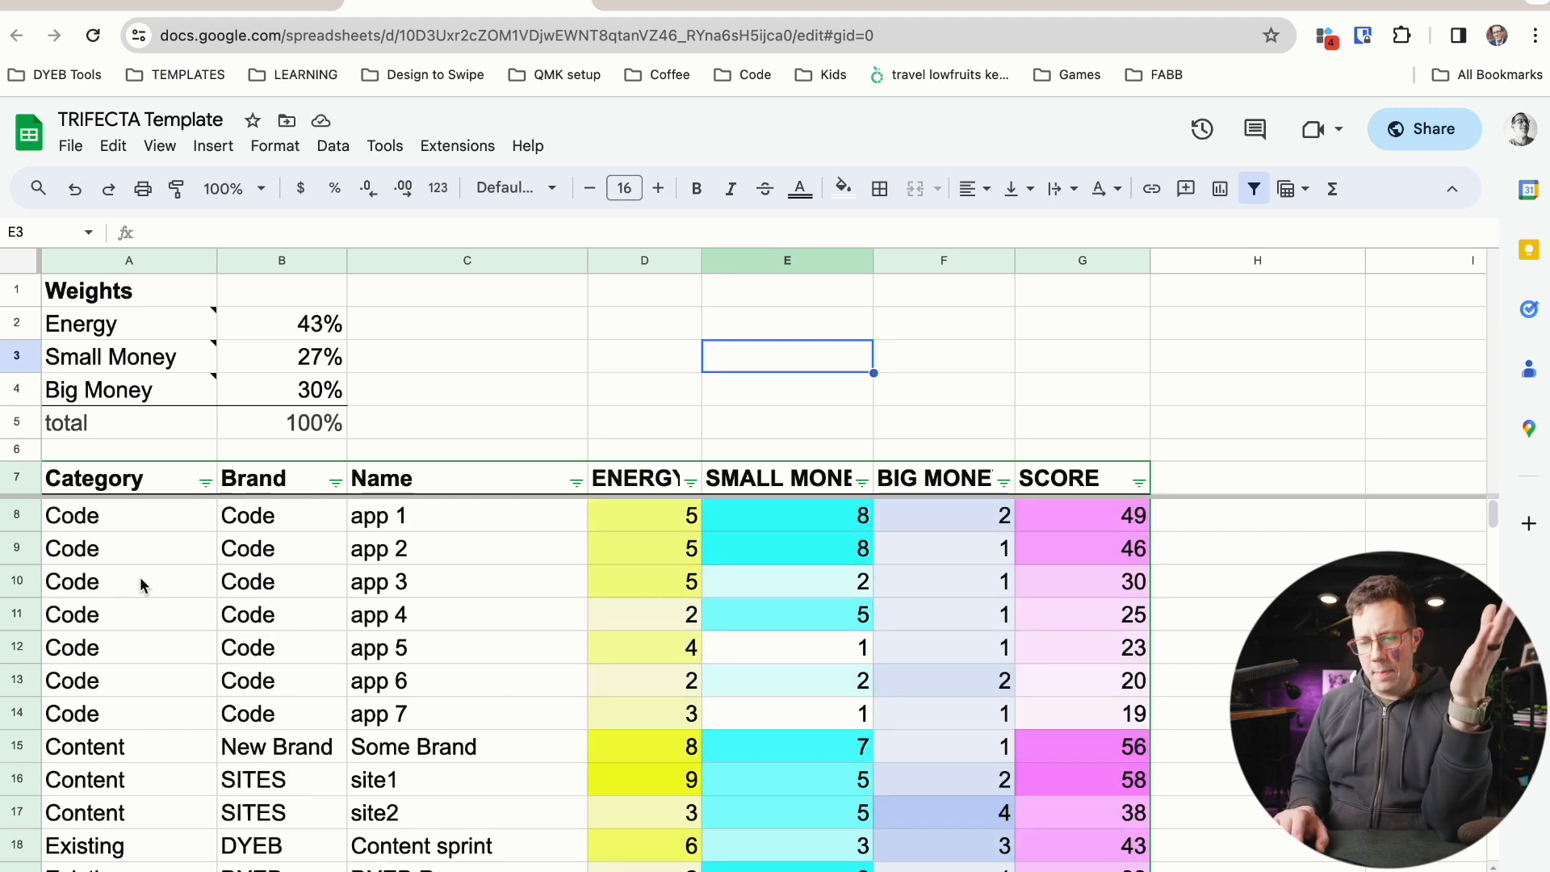
pyautogui.scroll(-3)
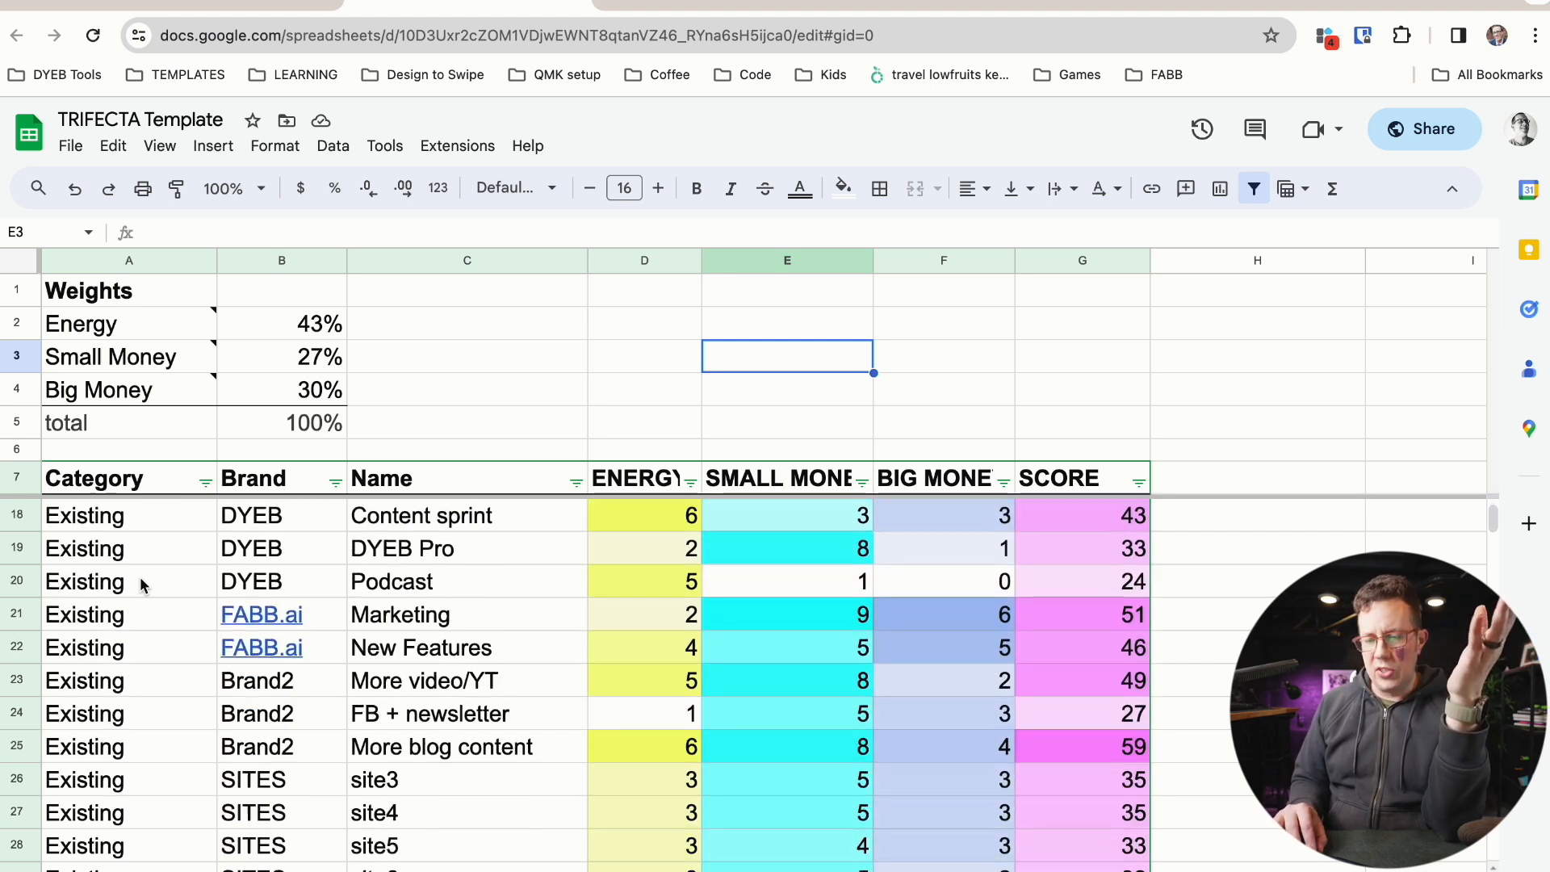
pyautogui.scroll(-3)
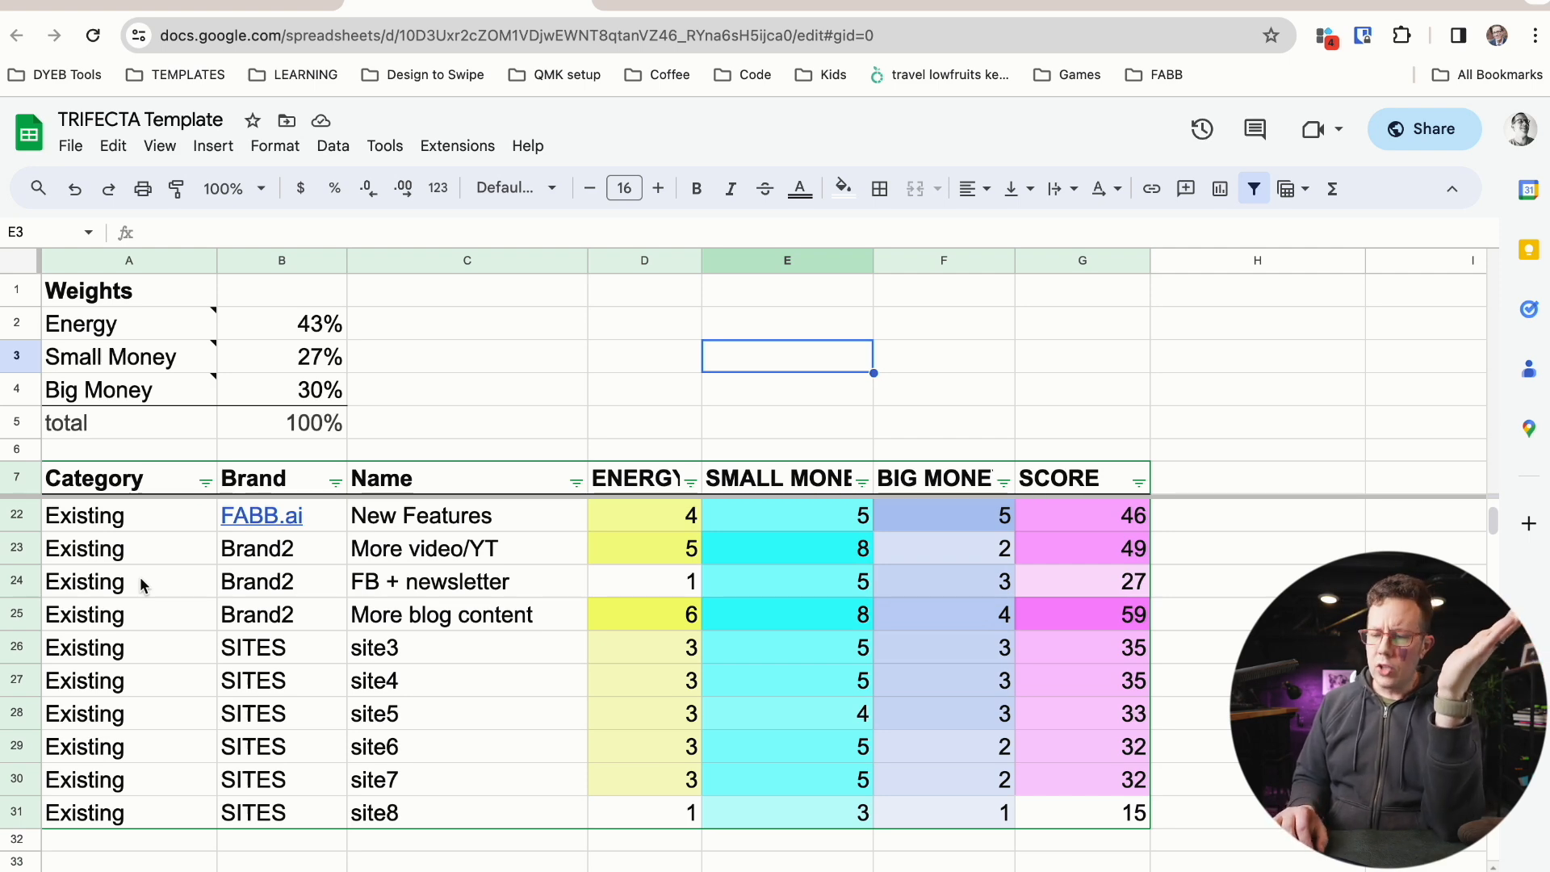
pyautogui.scroll(3)
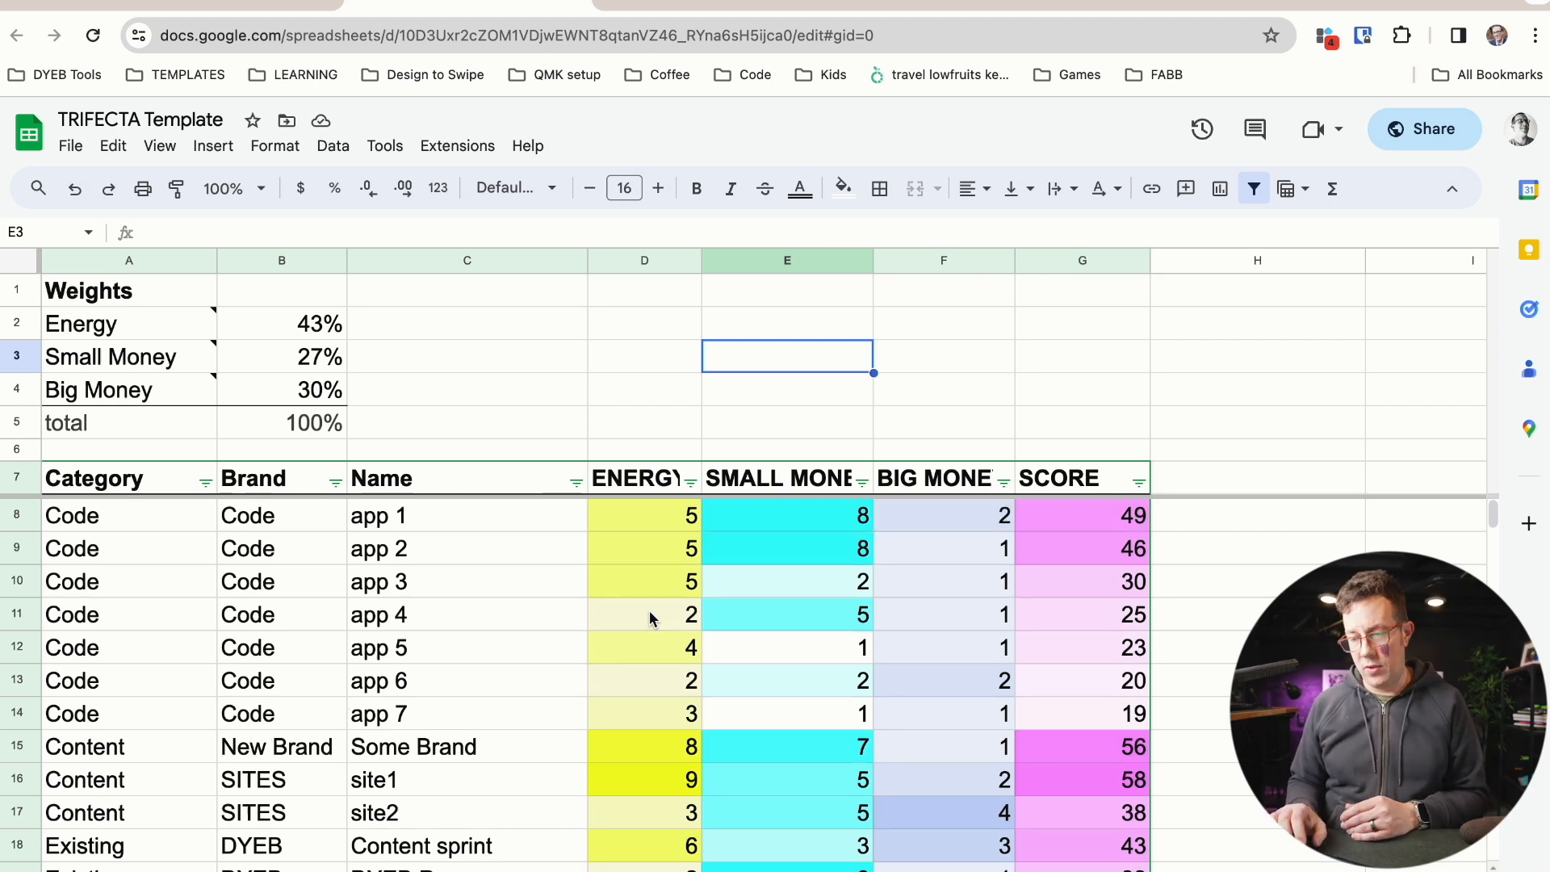
pyautogui.scroll(-3)
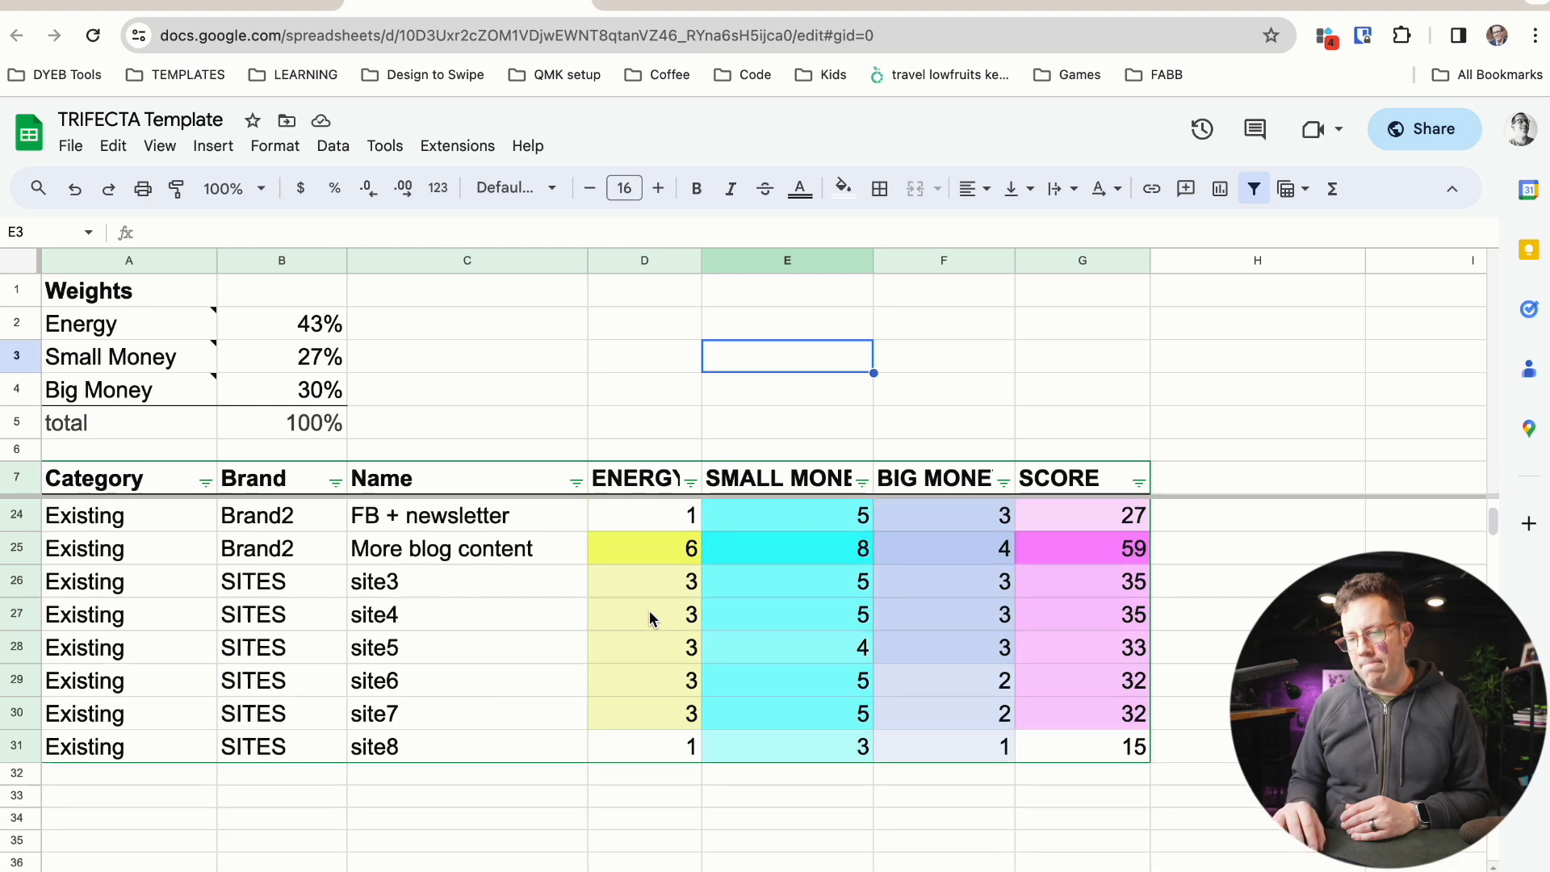
pyautogui.scroll(3)
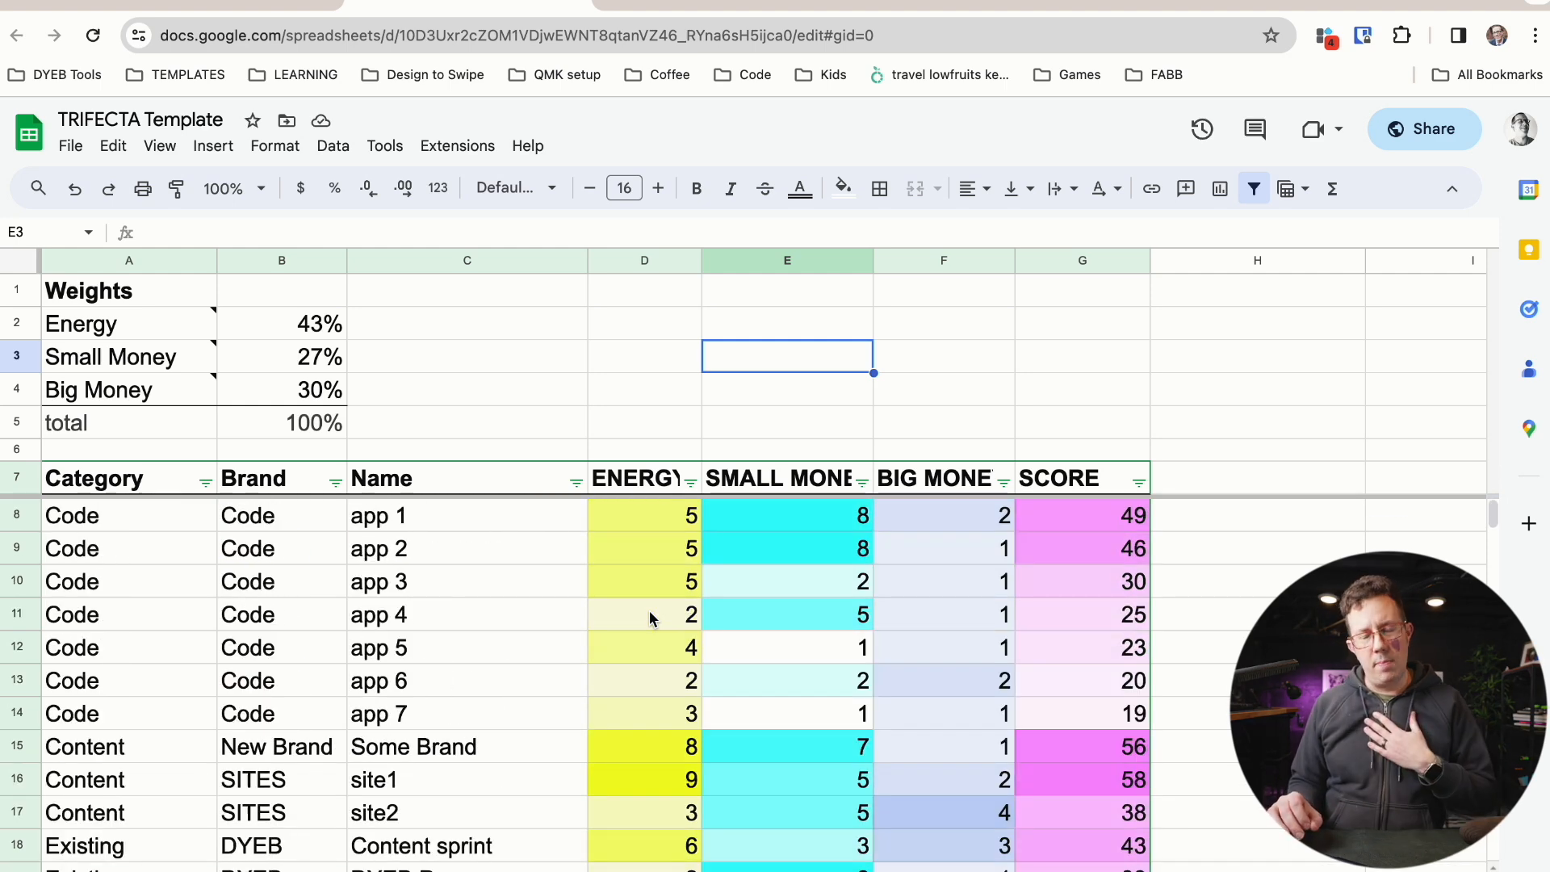